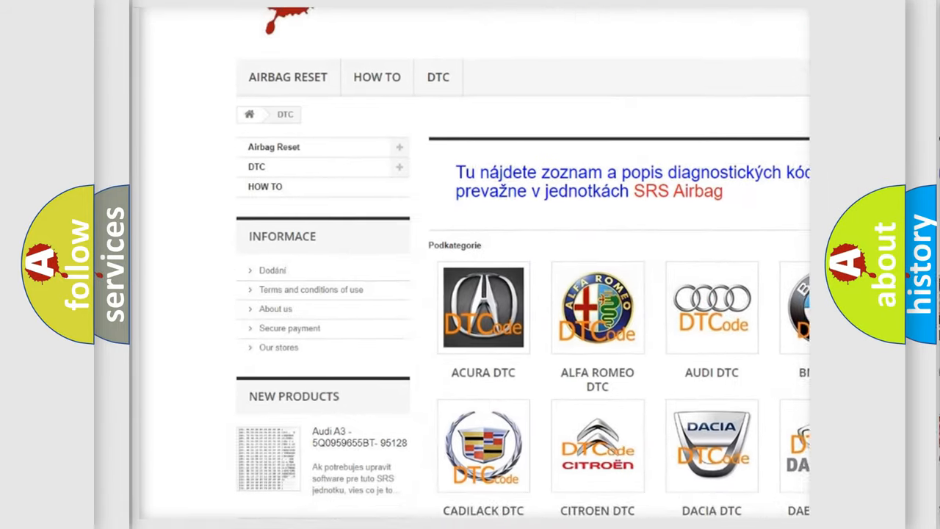
pyautogui.scroll(-3)
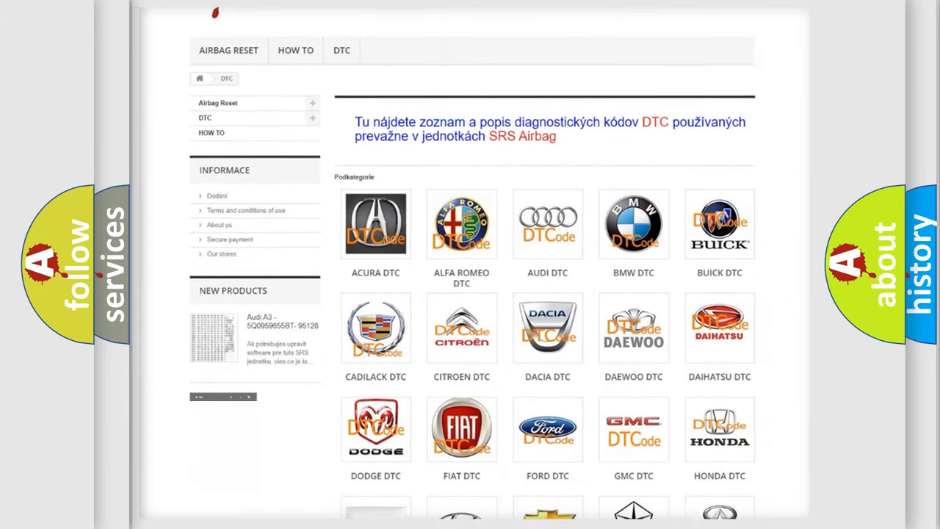
pyautogui.scroll(-3)
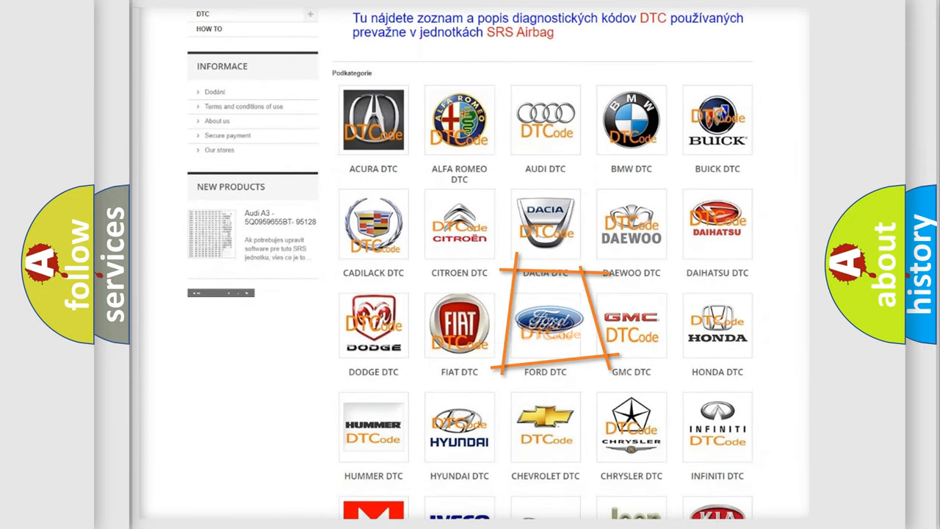